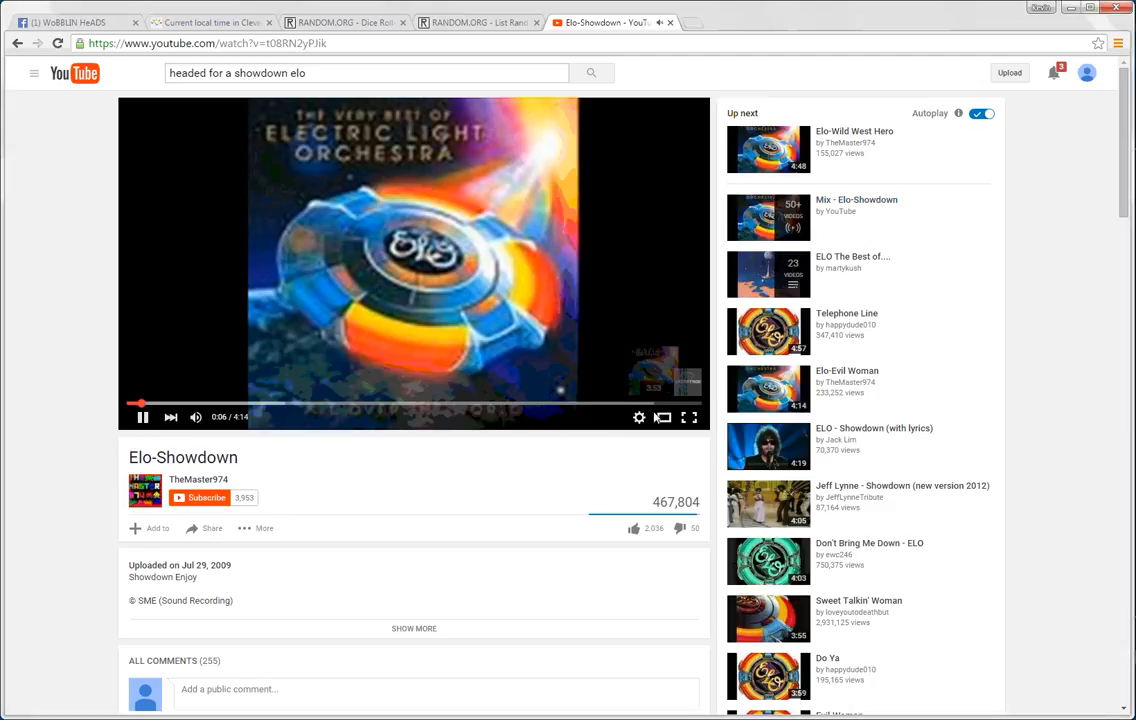
pyautogui.moveTo(276, 243)
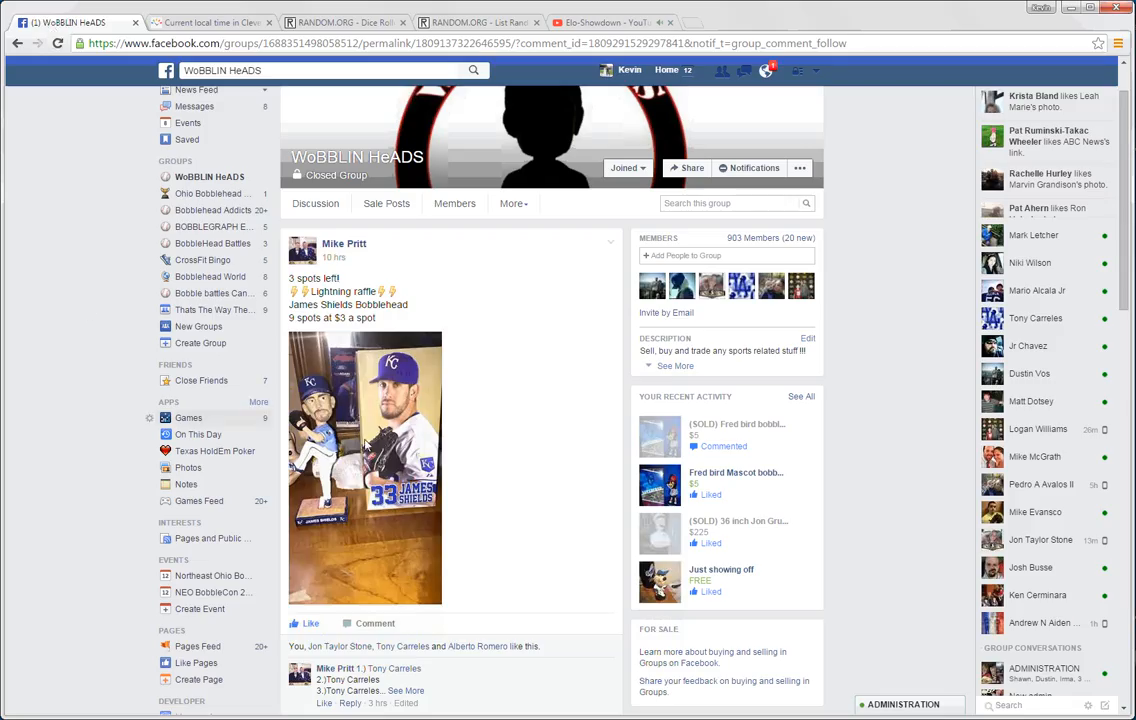
pyautogui.moveTo(488, 498)
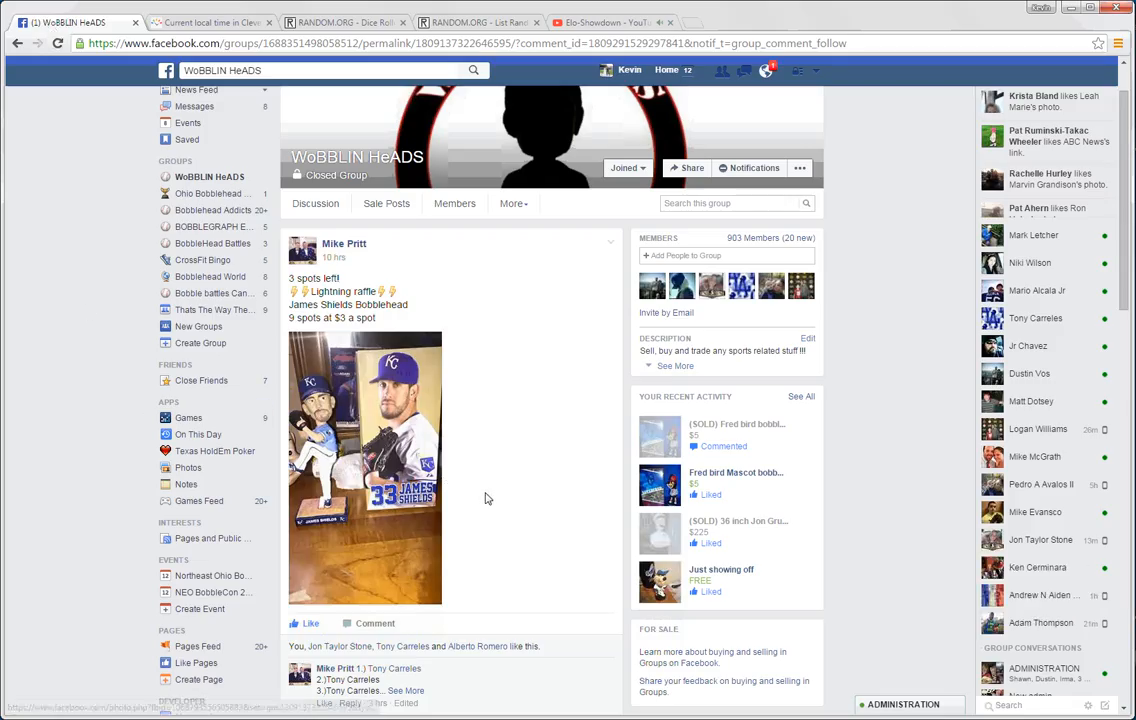
# Step: Scroll the James Shields bobblehead raffle post's comments down to the comment box
pyautogui.scroll(-3)
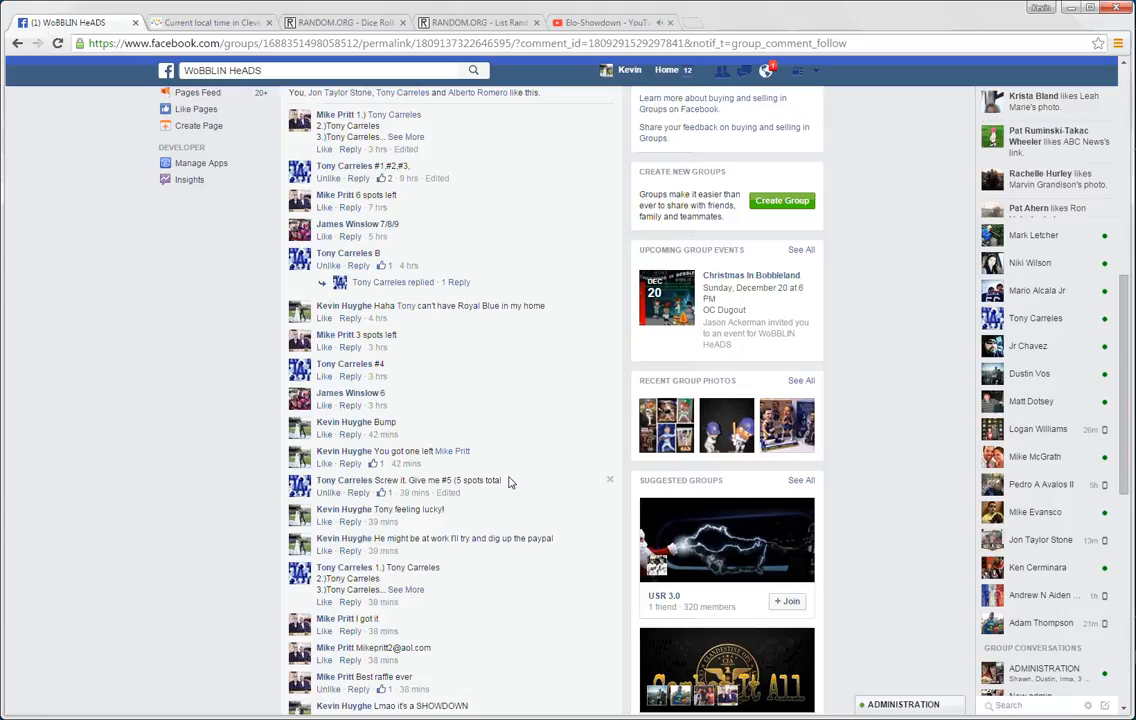
pyautogui.moveTo(517, 495)
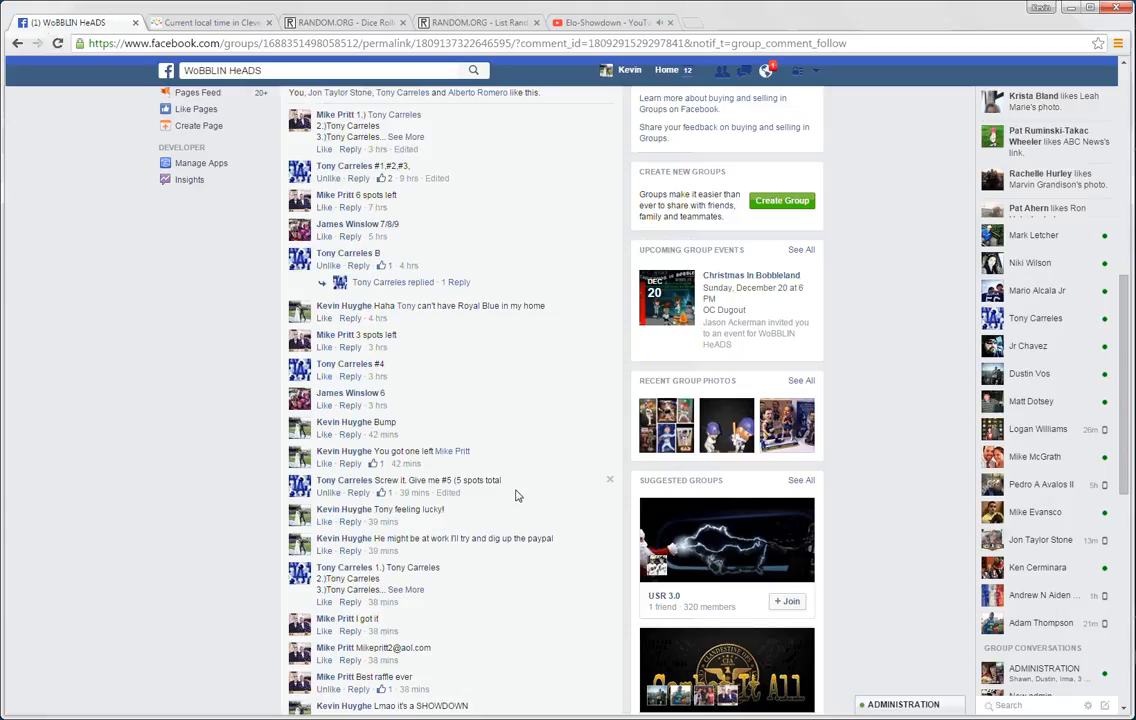
pyautogui.scroll(-3)
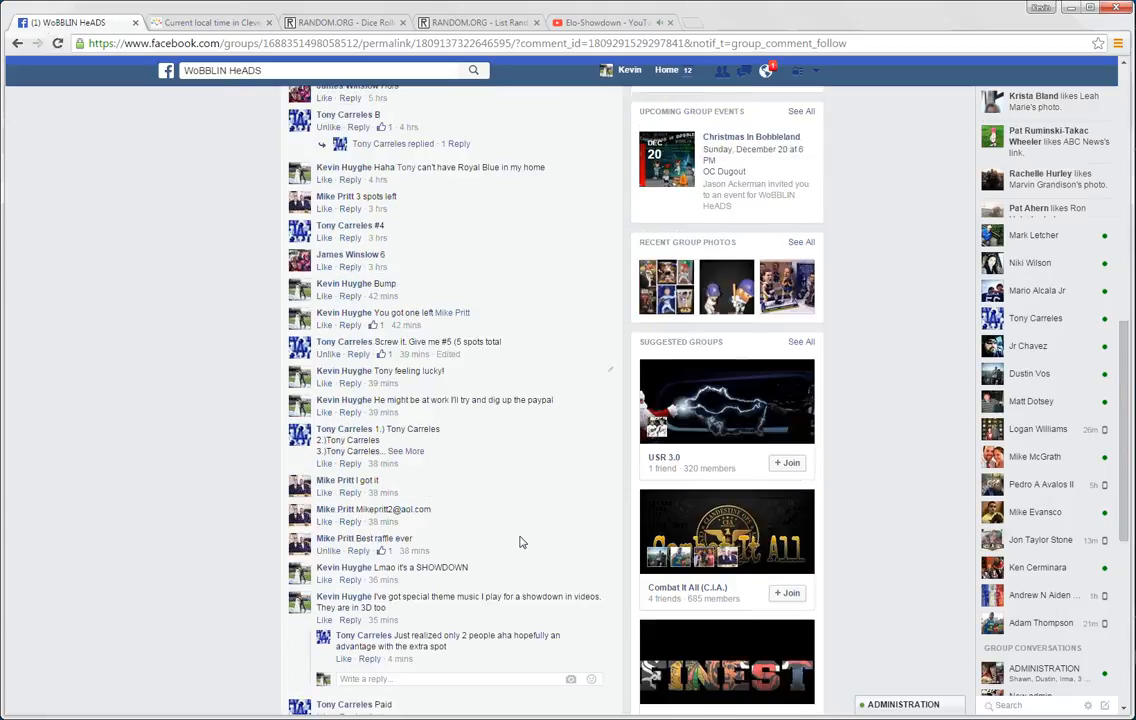
pyautogui.scroll(-3)
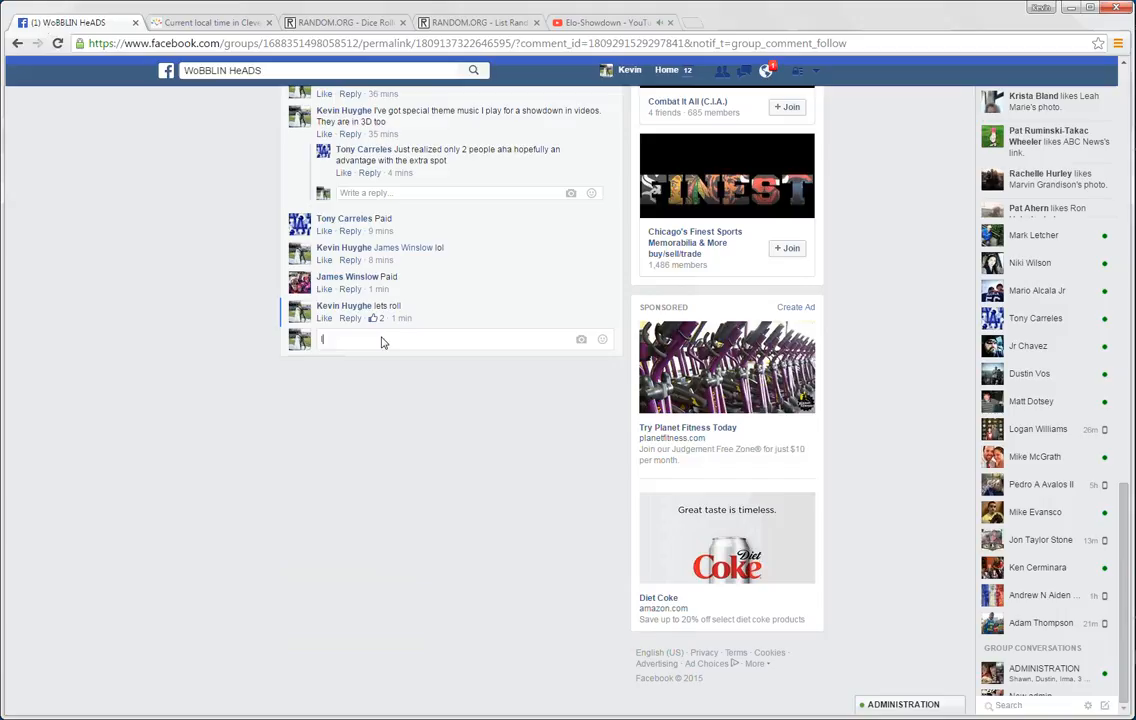
# Step: Check Cleveland's current time, load the nine raffle spots in the List Randomizer, then the Dice Roller
pyautogui.click(207, 22)
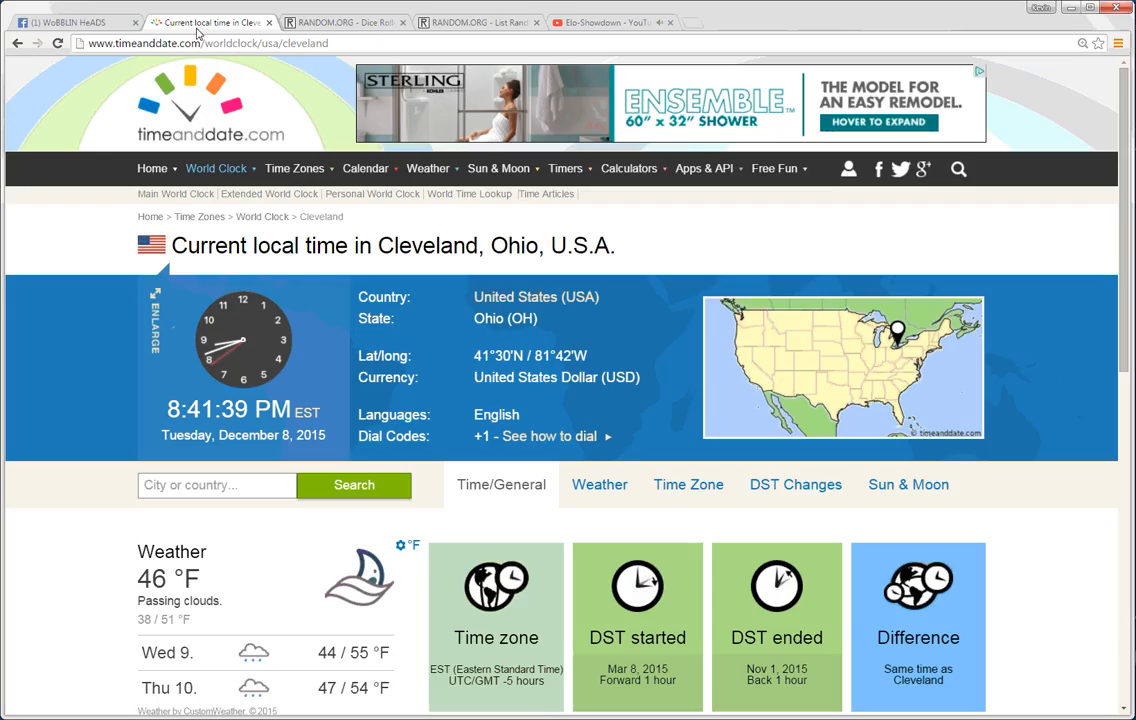
pyautogui.moveTo(186, 339)
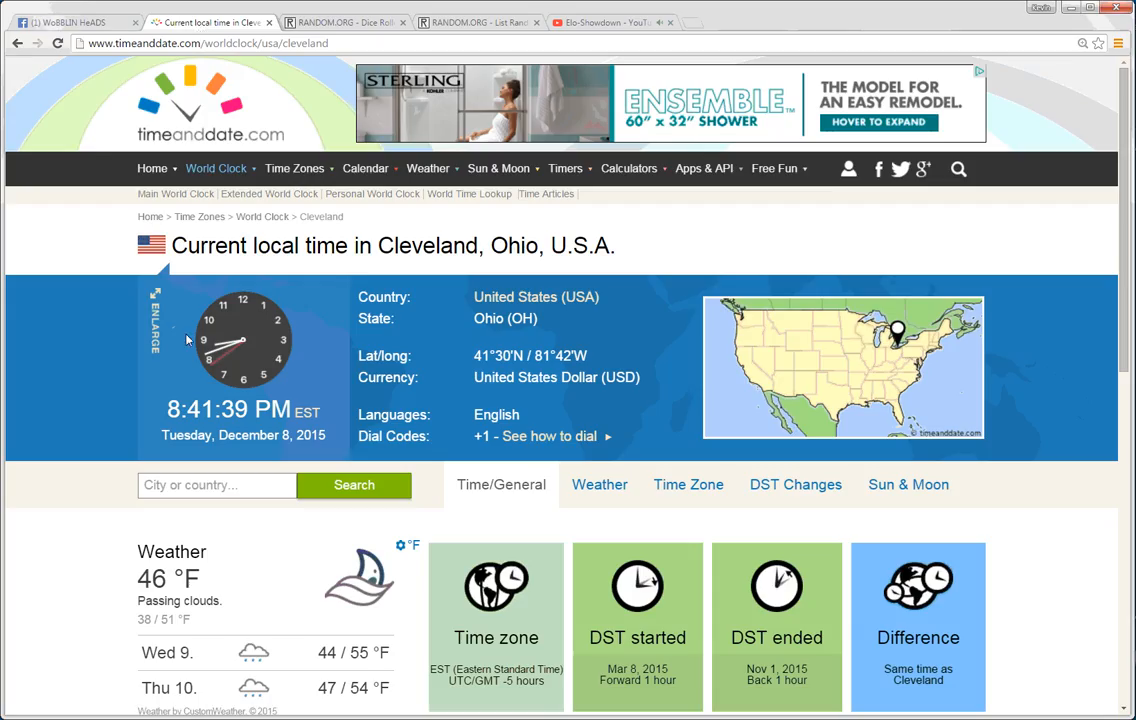
pyautogui.moveTo(348, 152)
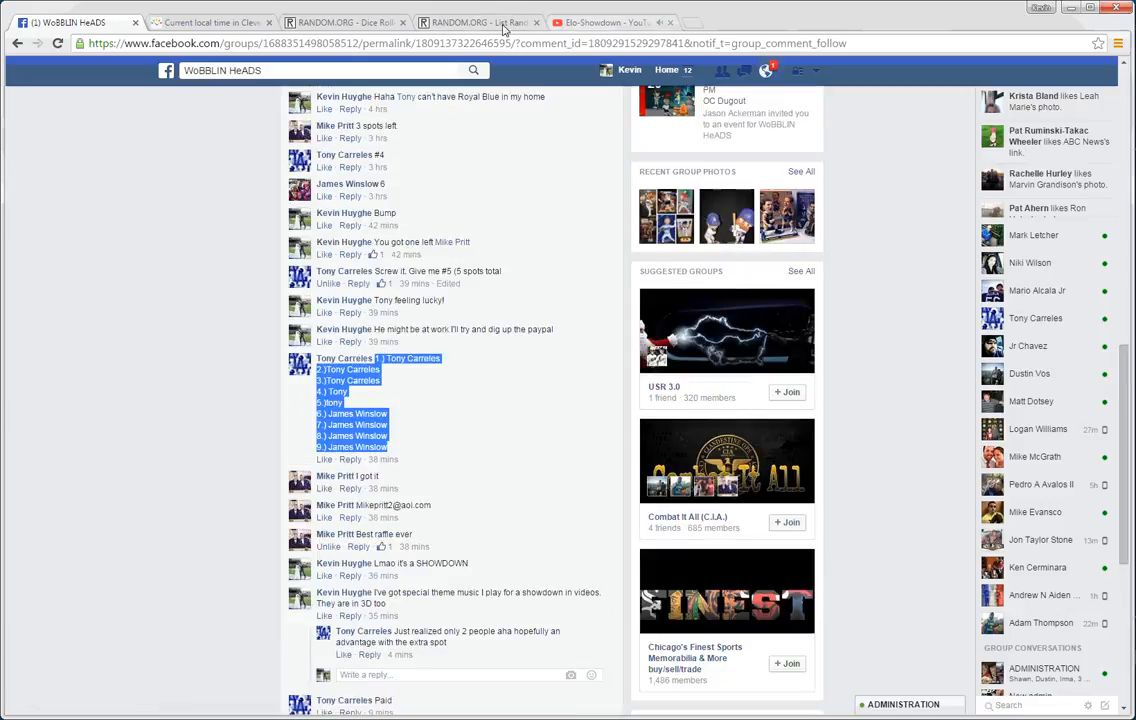
pyautogui.click(480, 22)
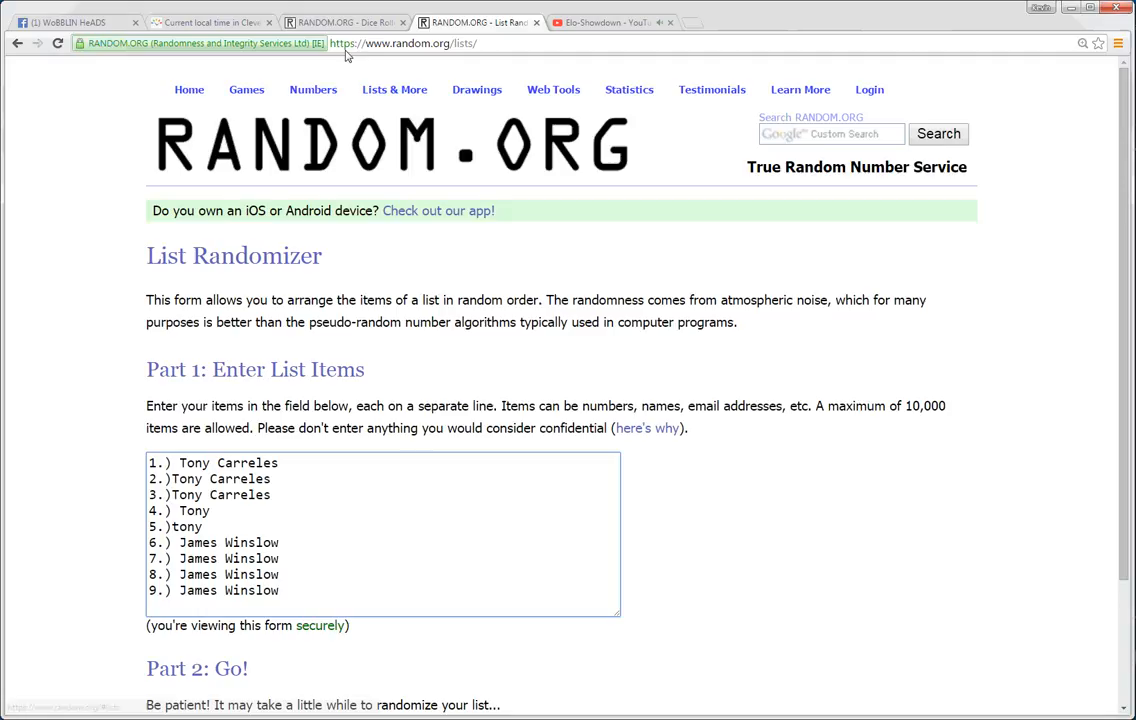
pyautogui.click(345, 22)
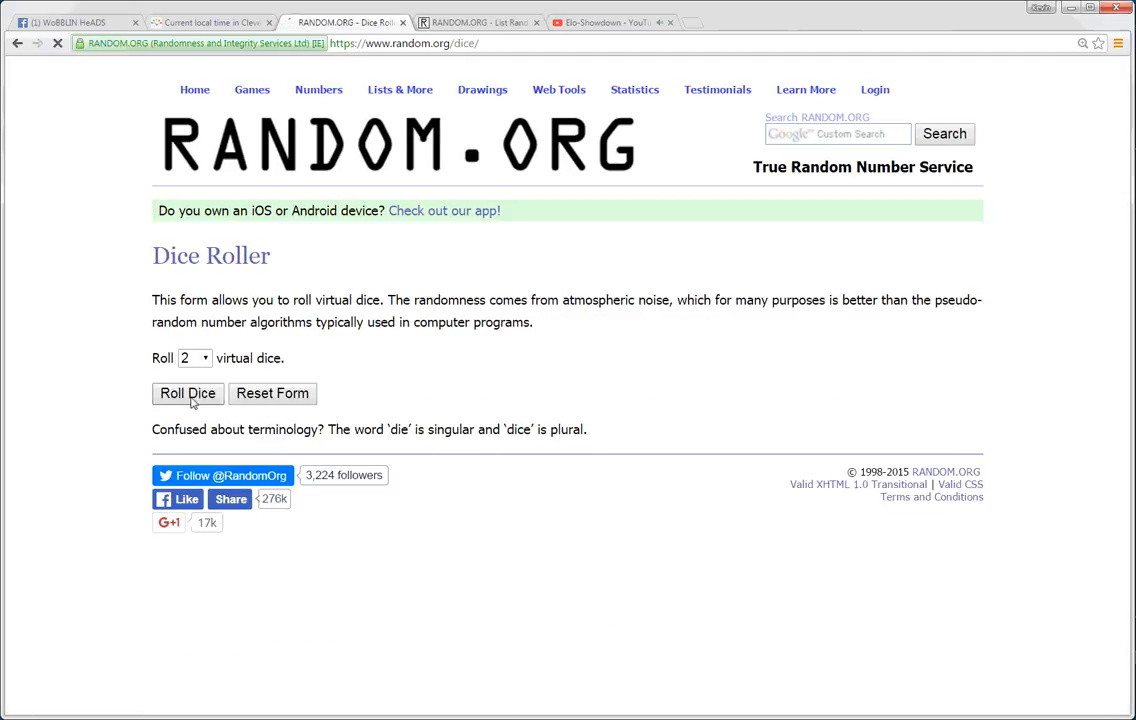
pyautogui.click(480, 22)
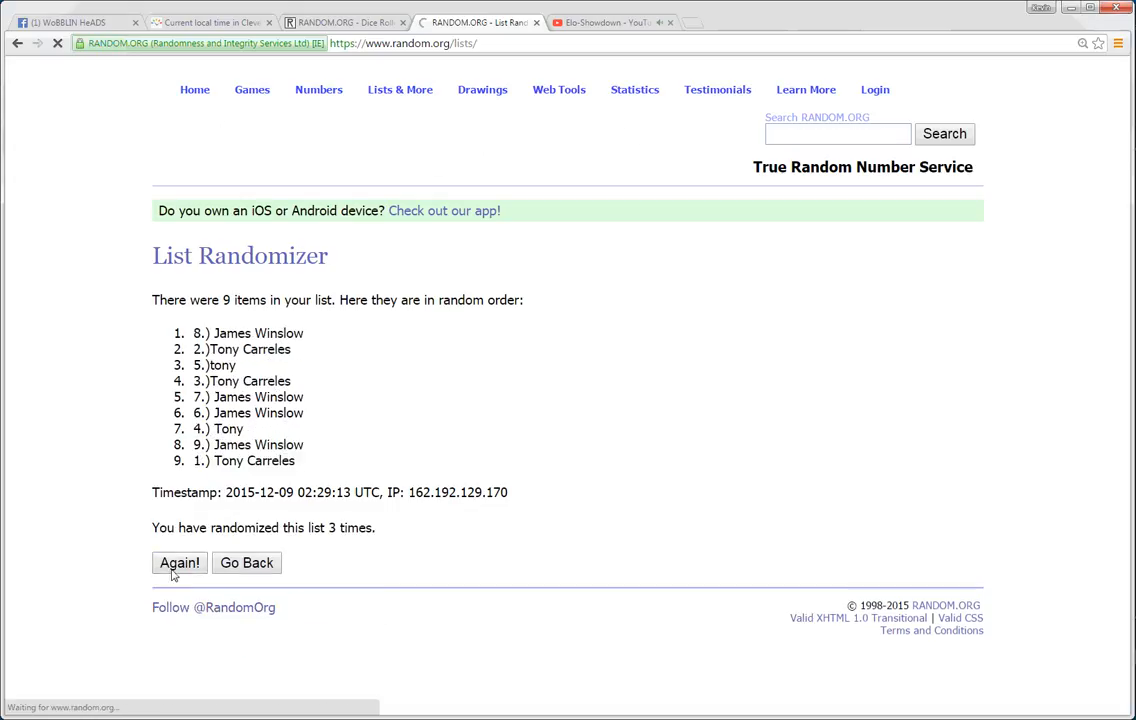
pyautogui.click(179, 562)
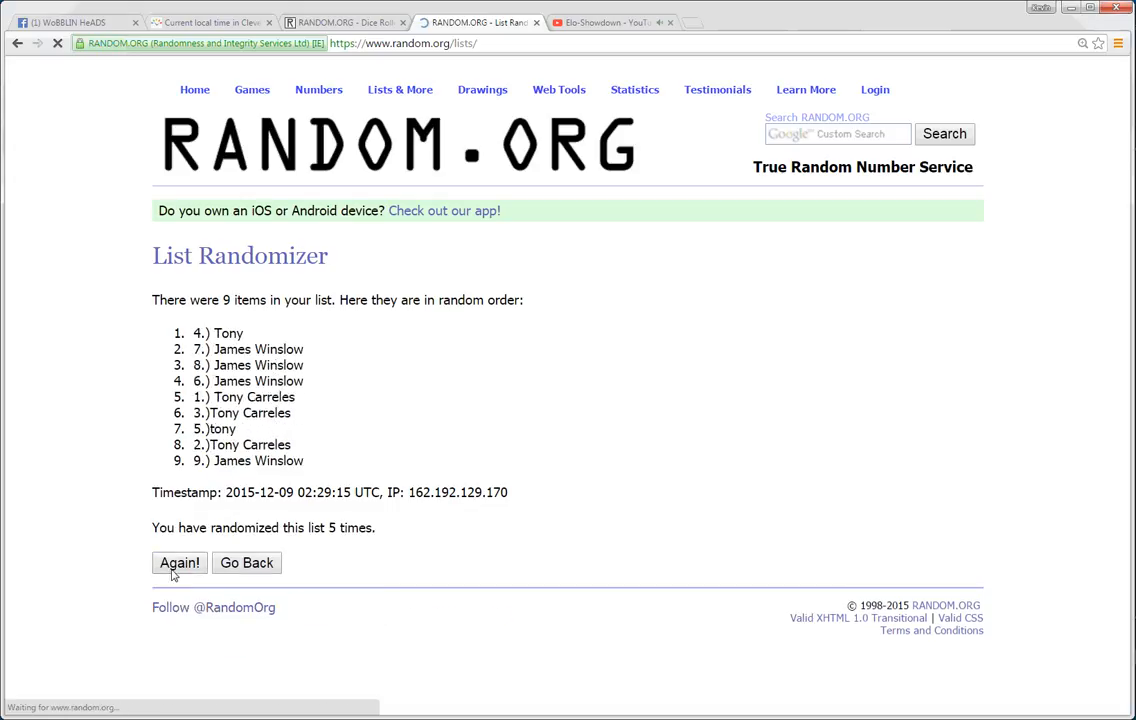
pyautogui.click(179, 562)
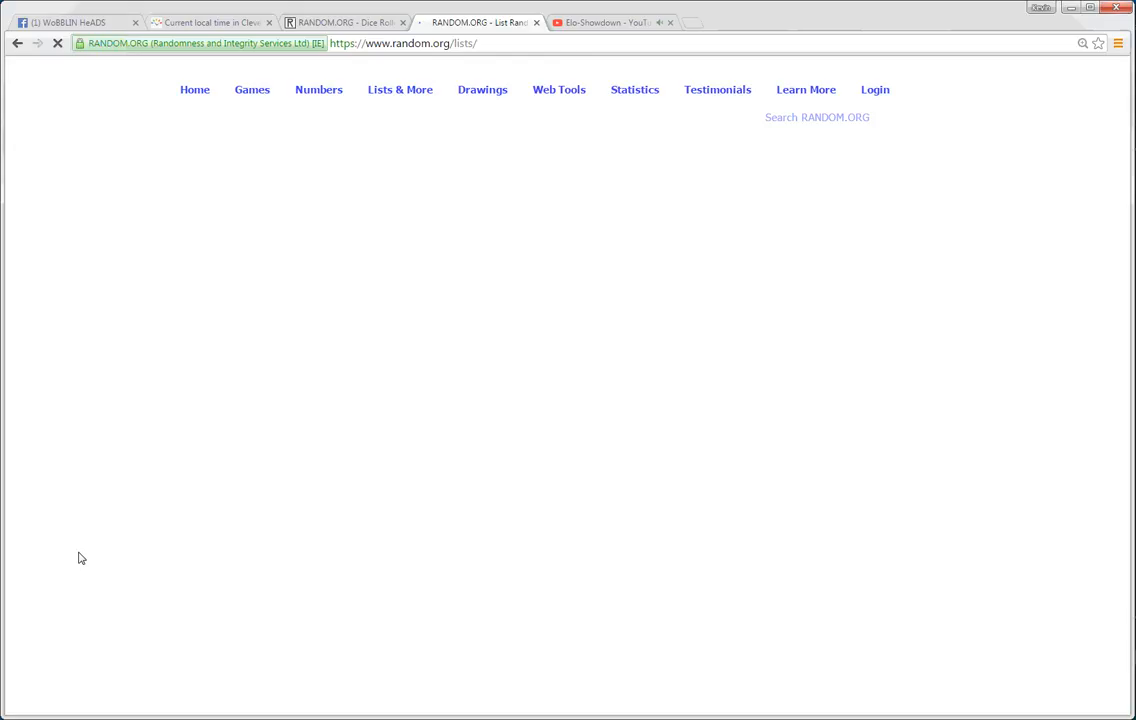
pyautogui.click(179, 562)
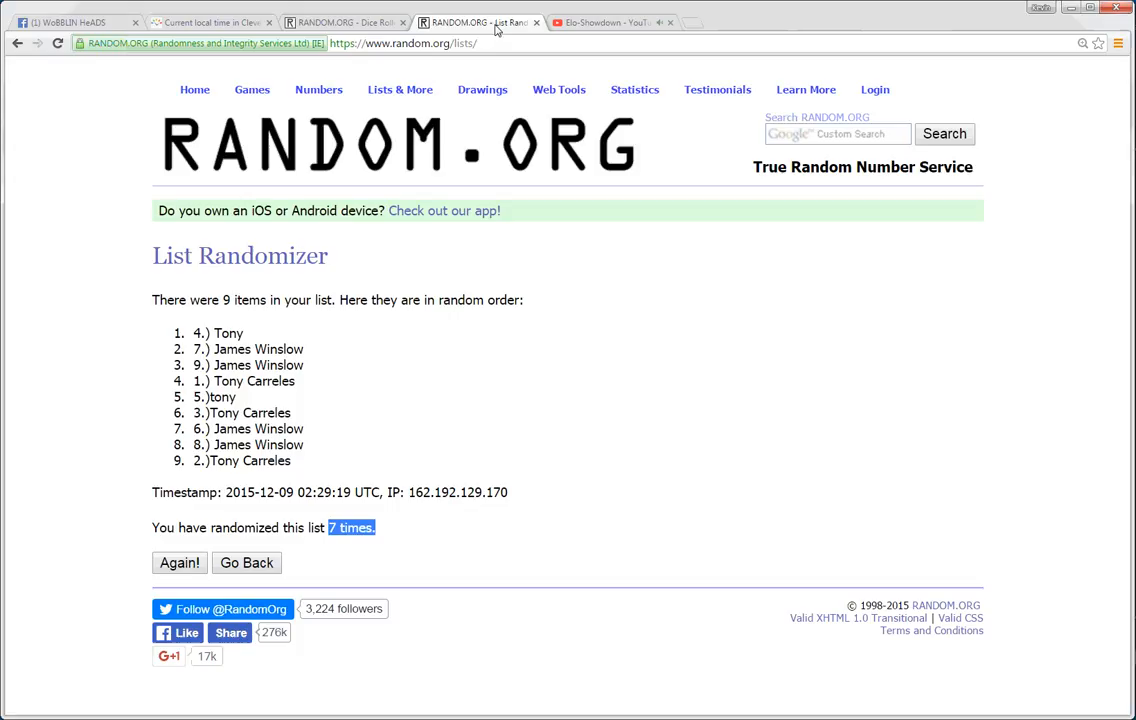
pyautogui.click(179, 562)
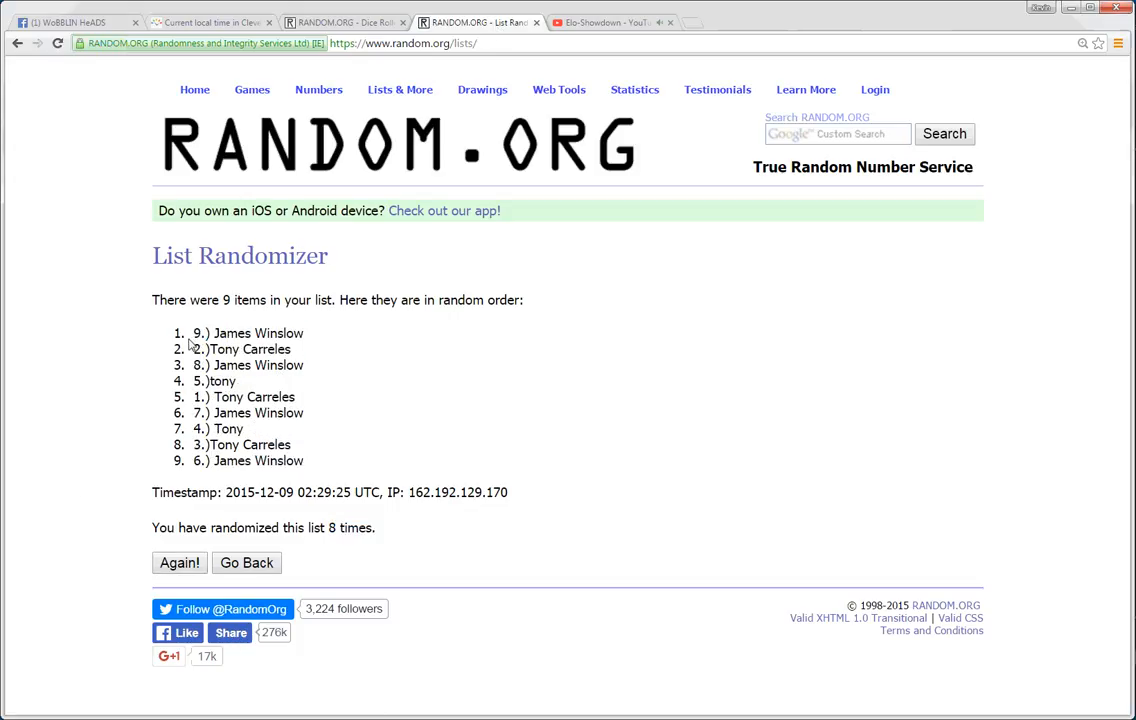
pyautogui.doubleClick(247, 333)
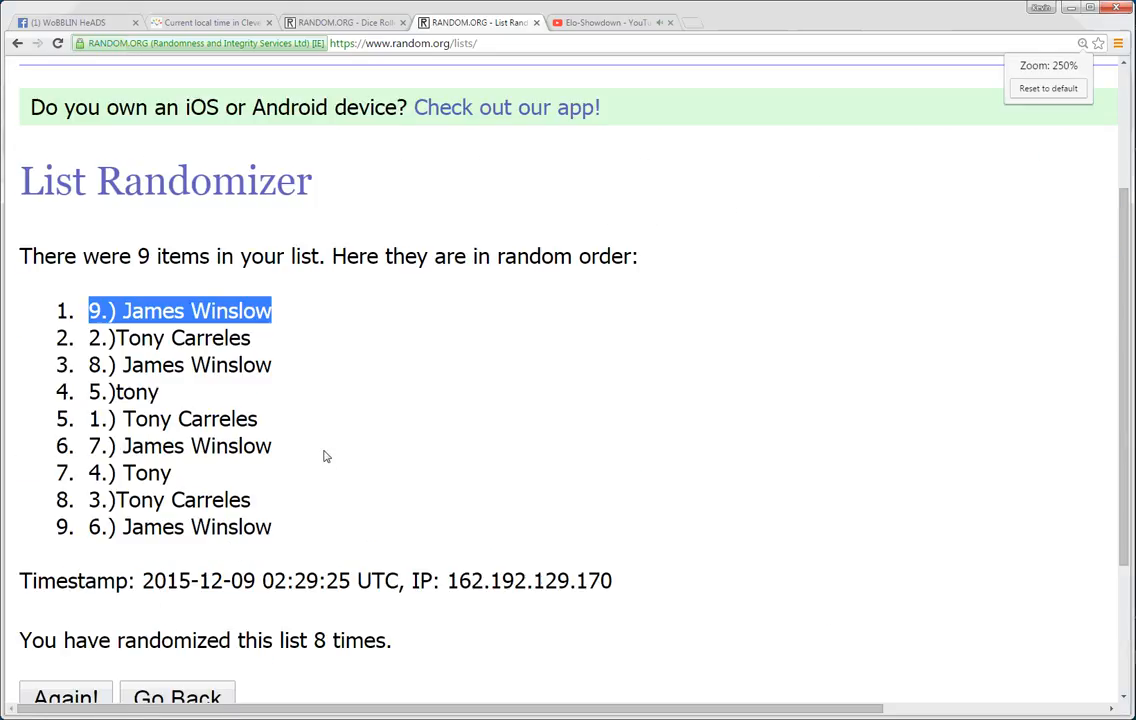
pyautogui.scroll(-3)
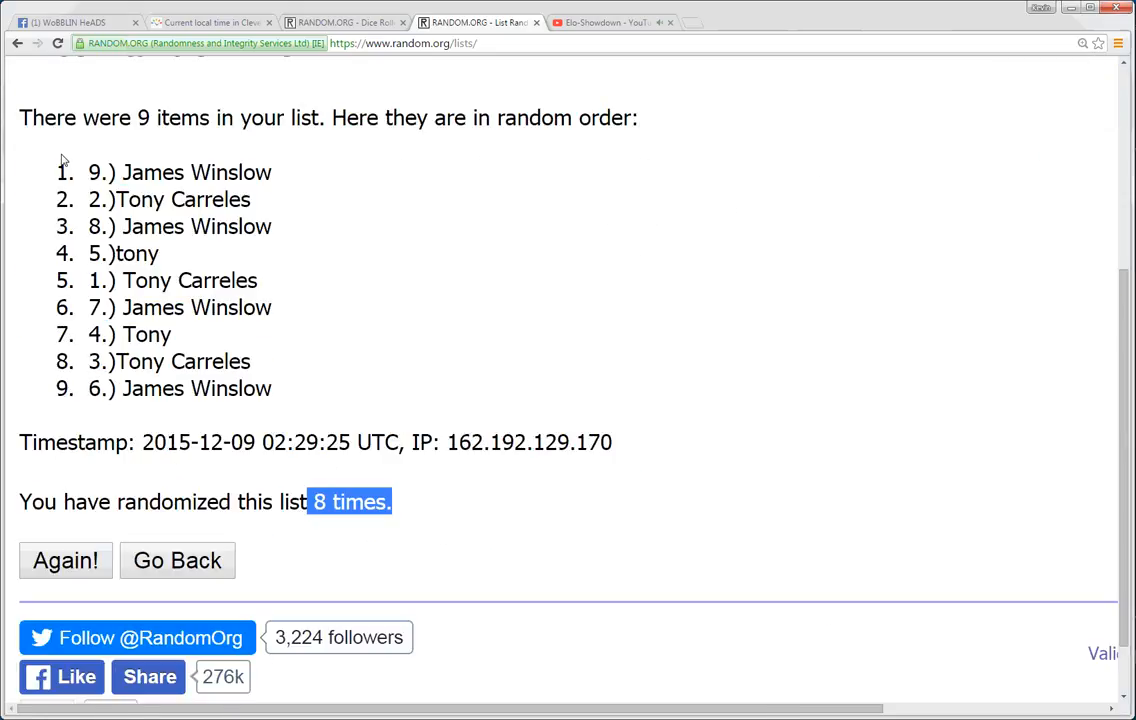
pyautogui.doubleClick(180, 172)
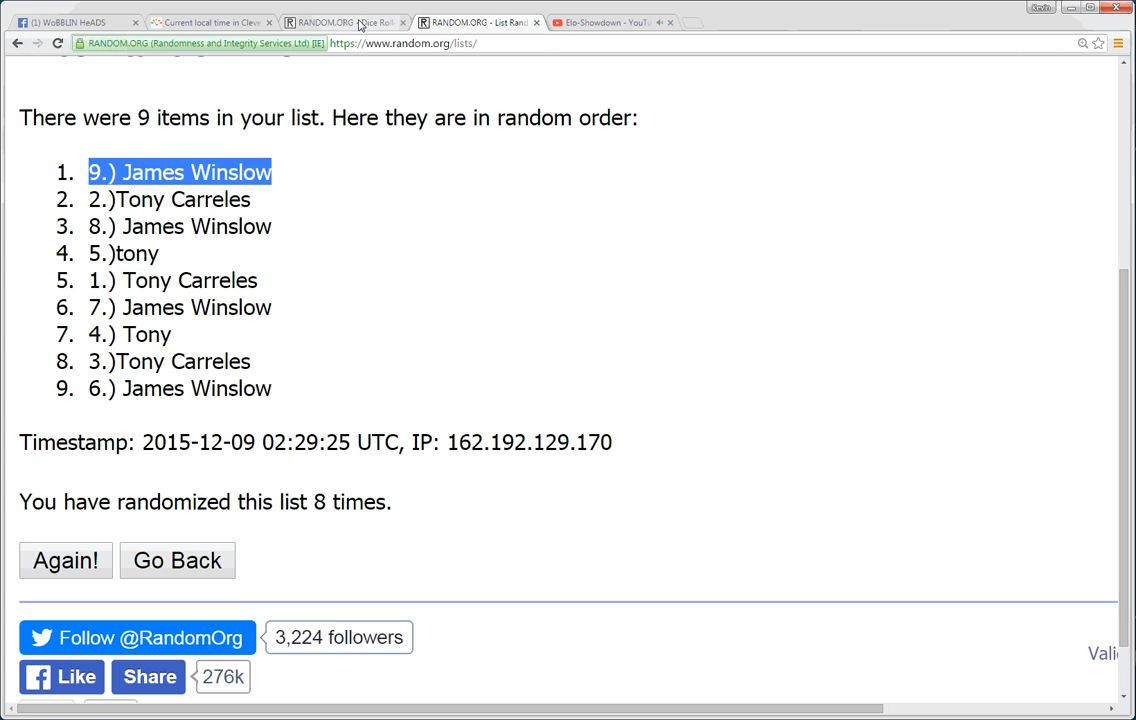
# Step: Recheck the dice roll and Cleveland time, then return to the Facebook raffle thread
pyautogui.click(345, 22)
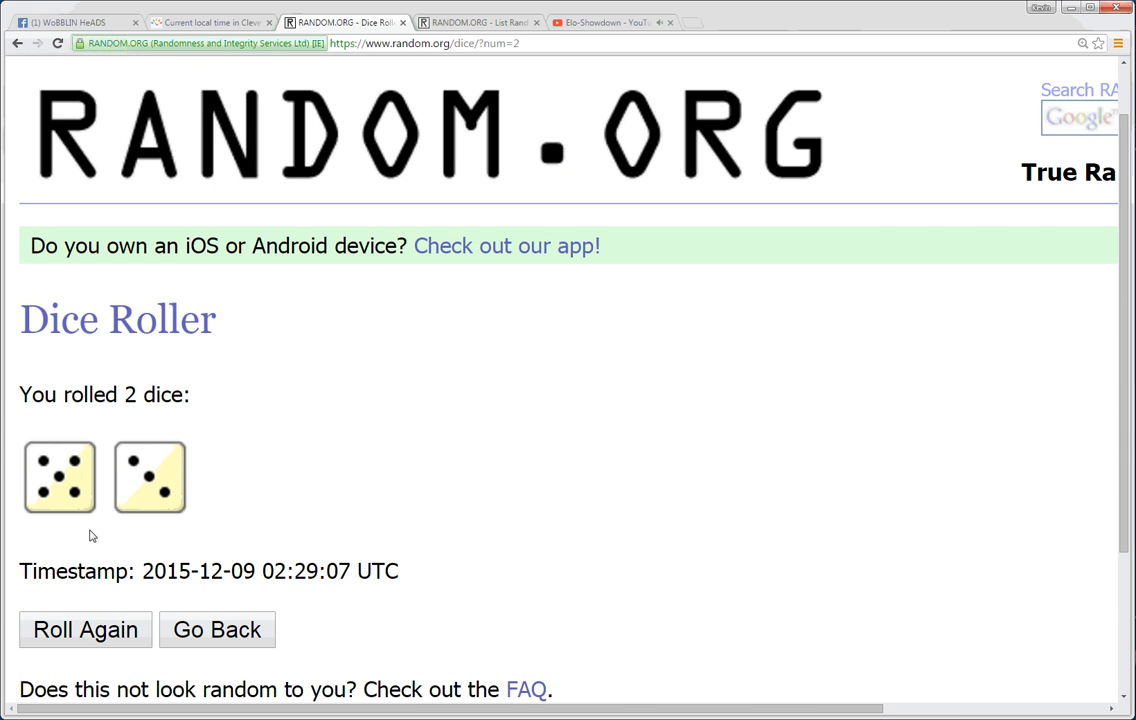
pyautogui.click(205, 22)
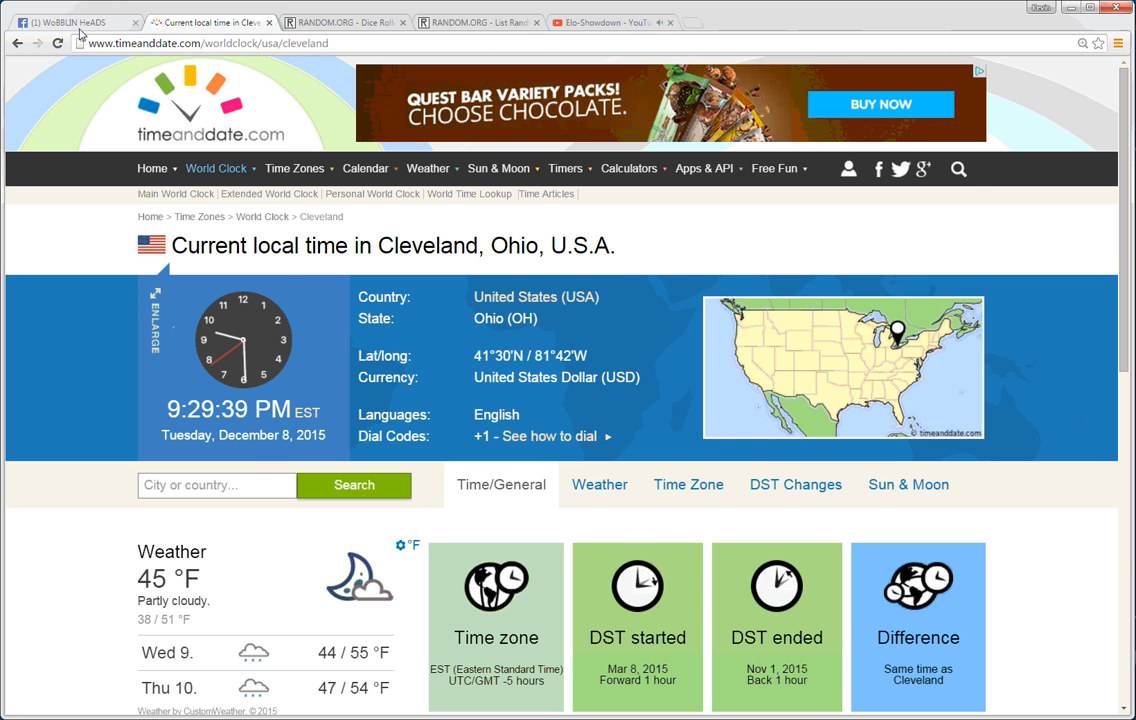
pyautogui.click(70, 22)
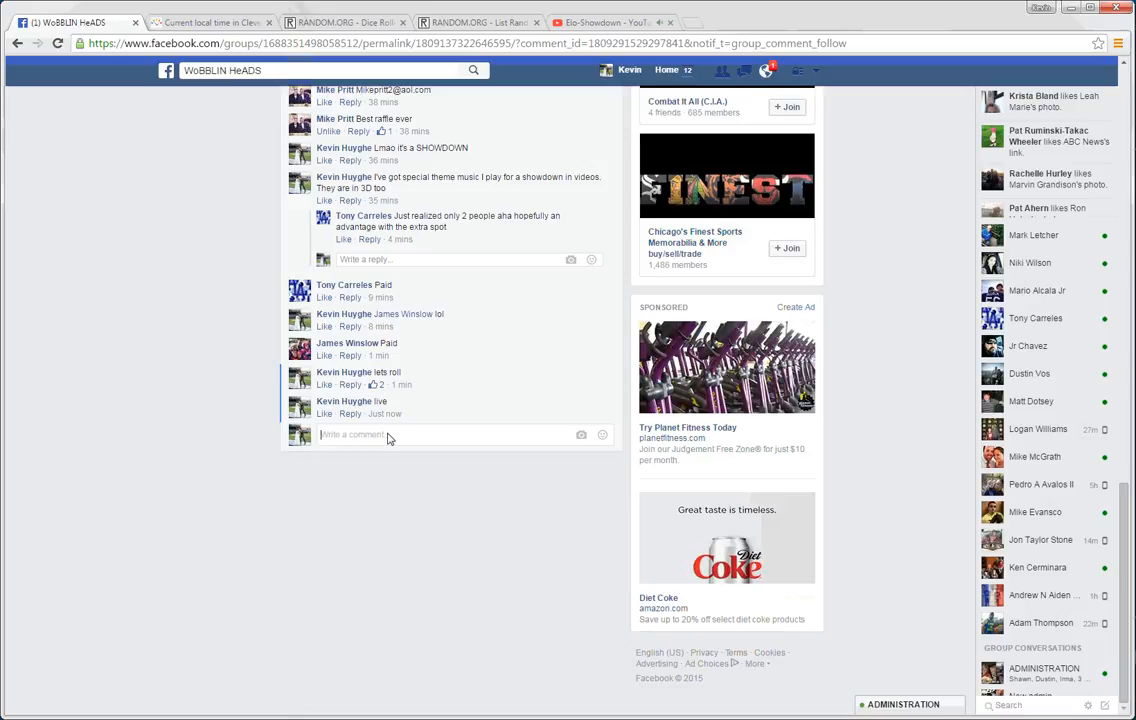